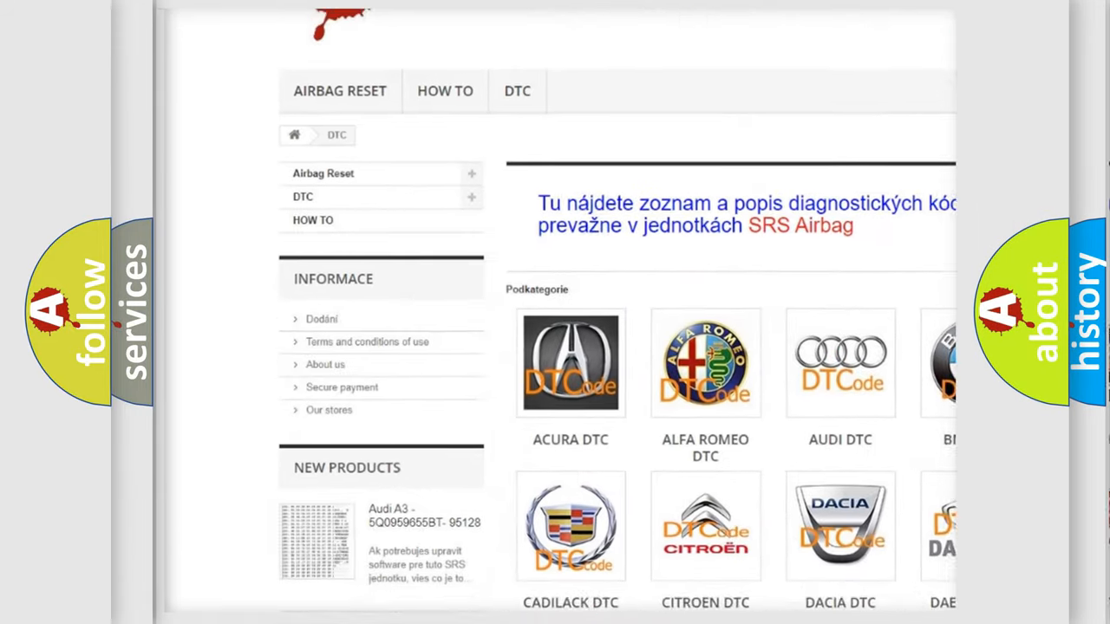
scroll("down", 3)
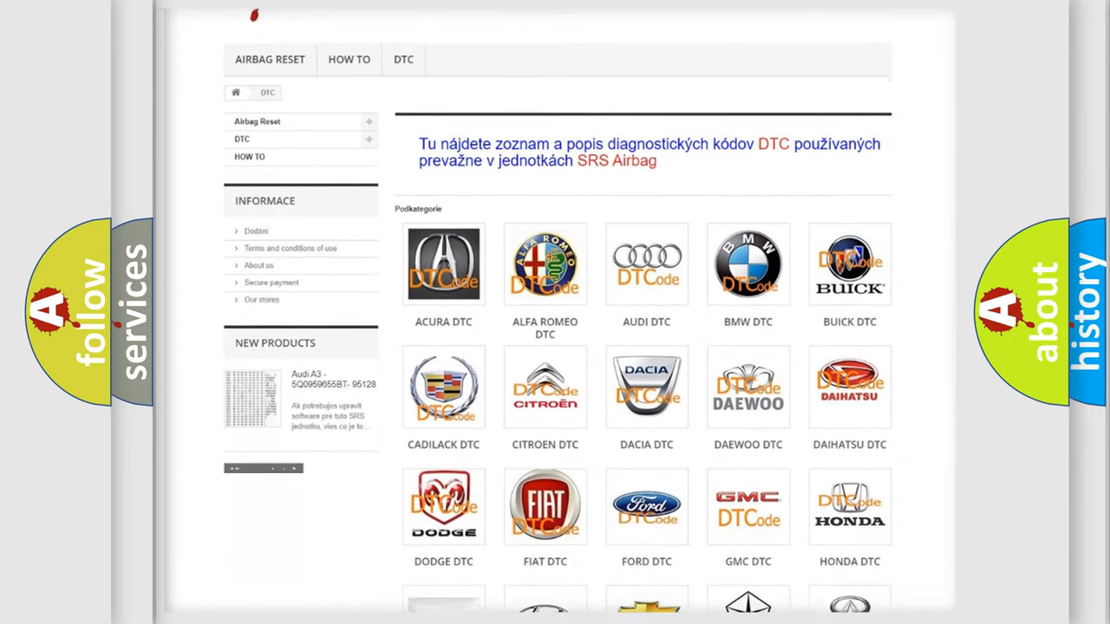
scroll("down", 3)
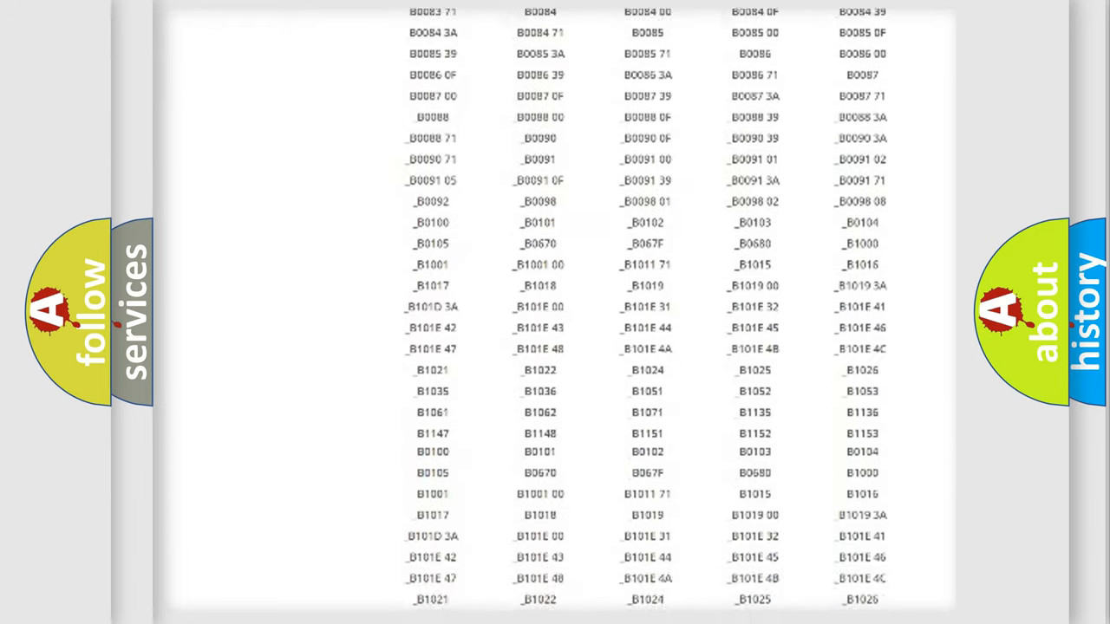
scroll("down", 3)
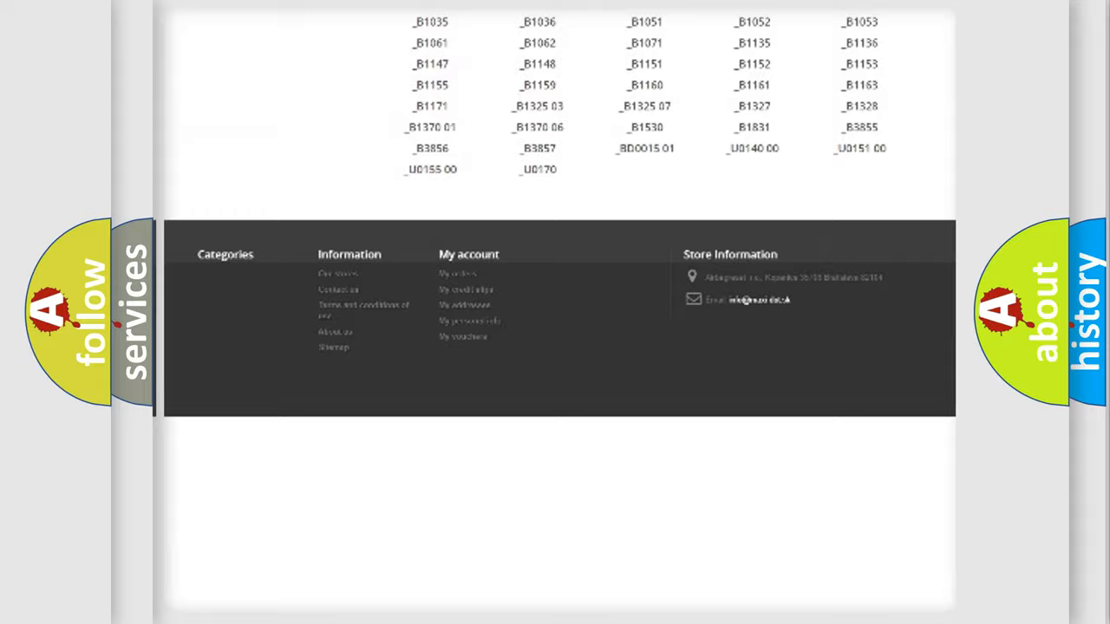
scroll("up", 3)
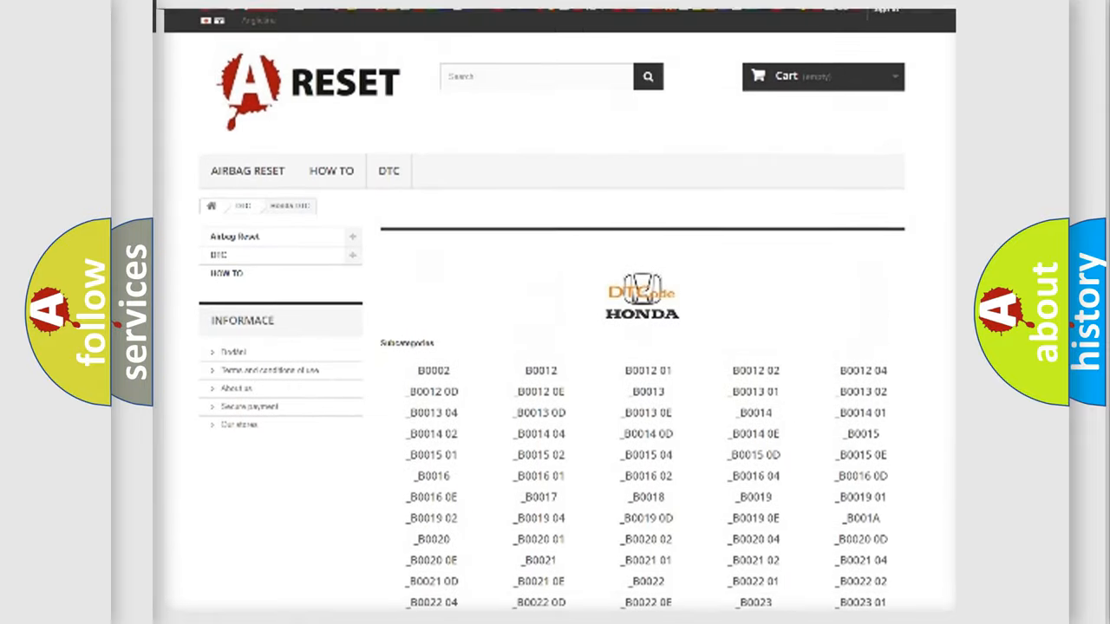